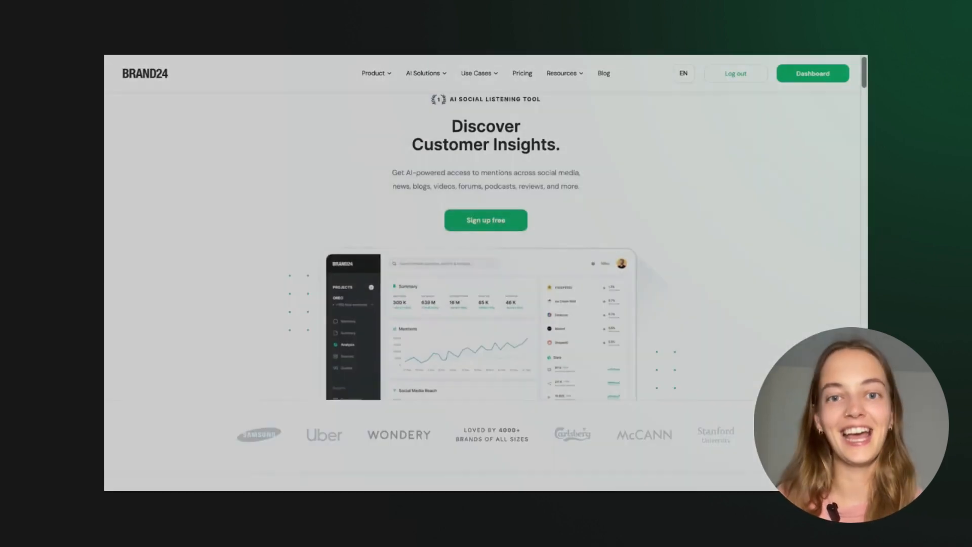
Start a new project from the dashboard with keyword 'Boeing Welcome Starliner Spacecraft to Earth'
scroll("down", 3)
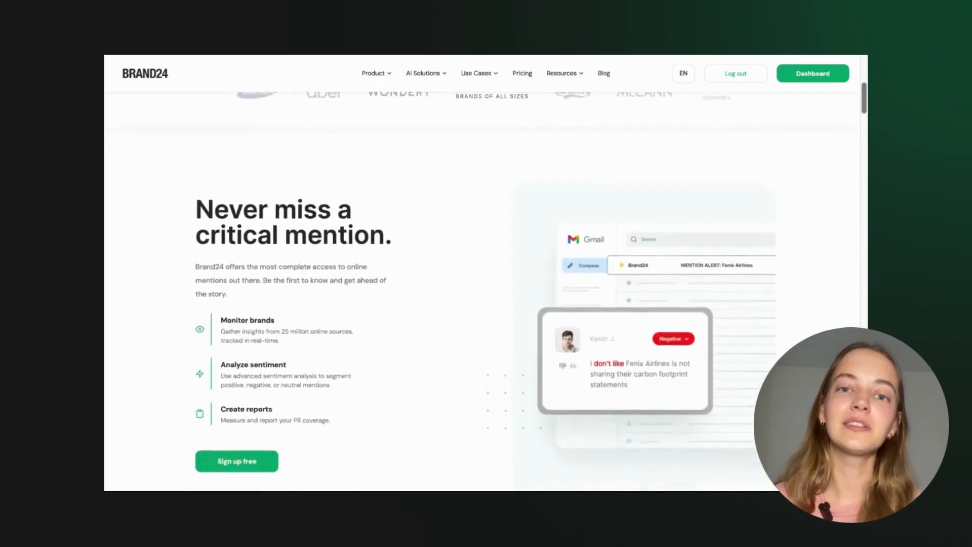
scroll("down", 3)
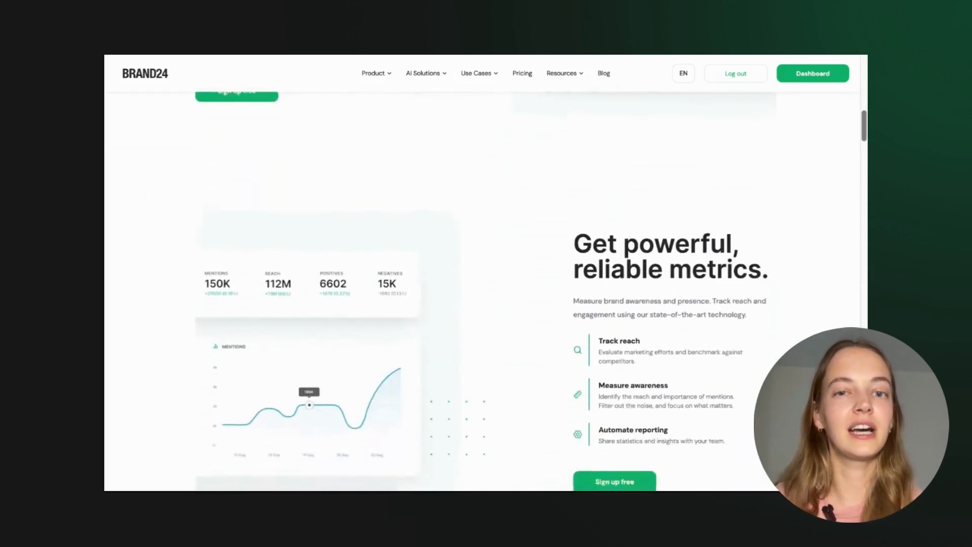
scroll("up", 3)
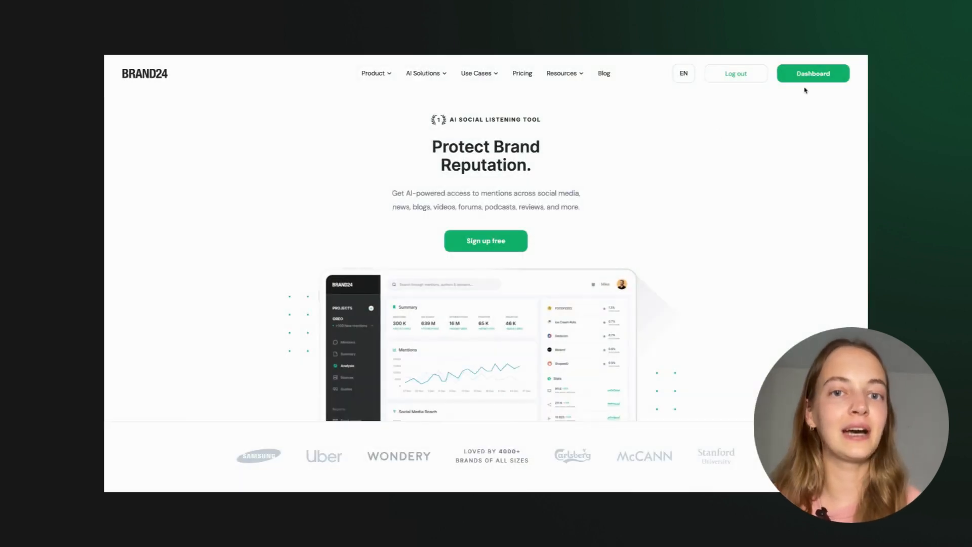
left_click(812, 73)
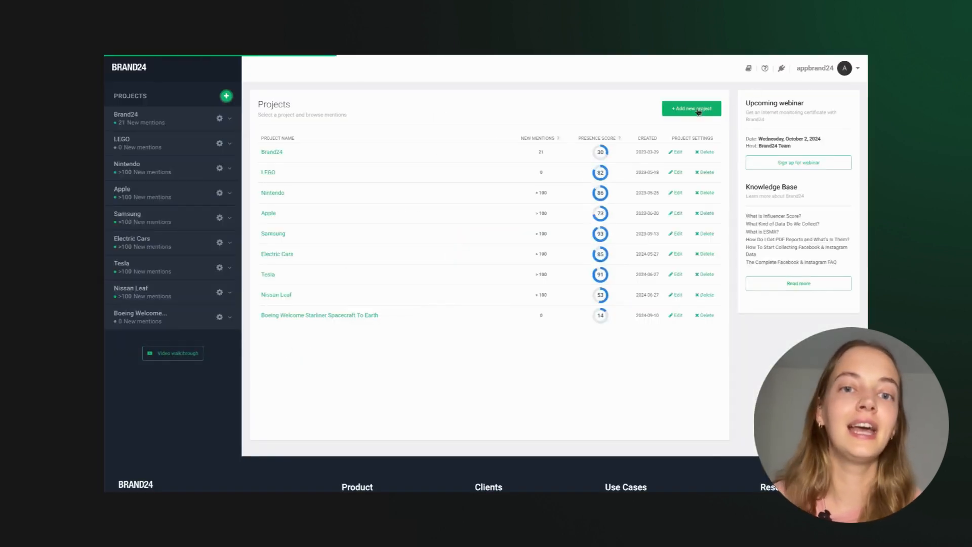
left_click(691, 109)
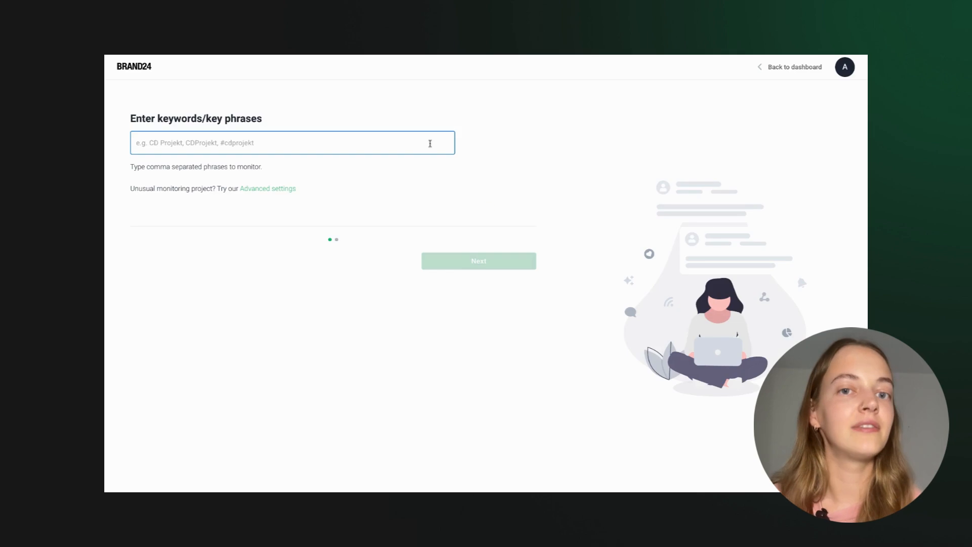
type("Boeing Welcome Starliner Spacecraft to Earth")
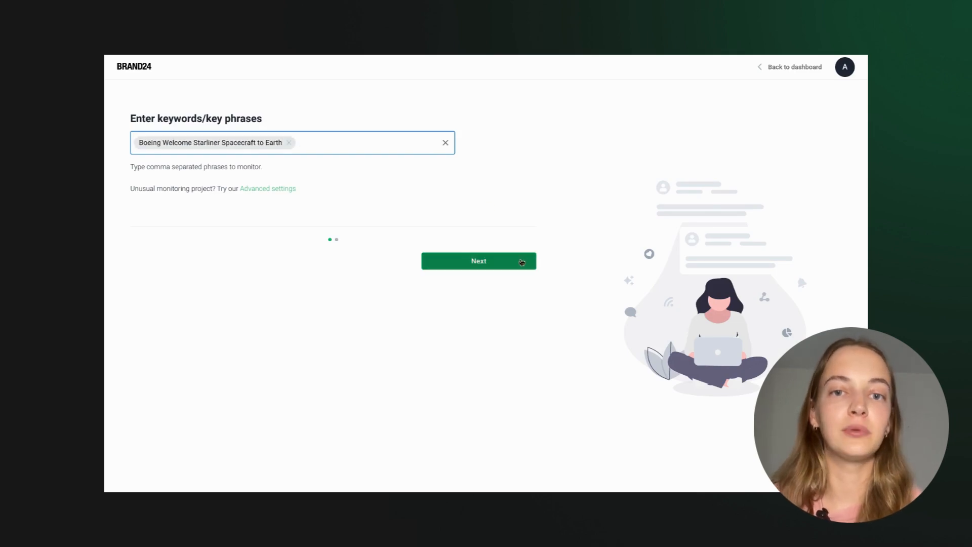
Keep All languages for tracking and create the project
left_click(479, 260)
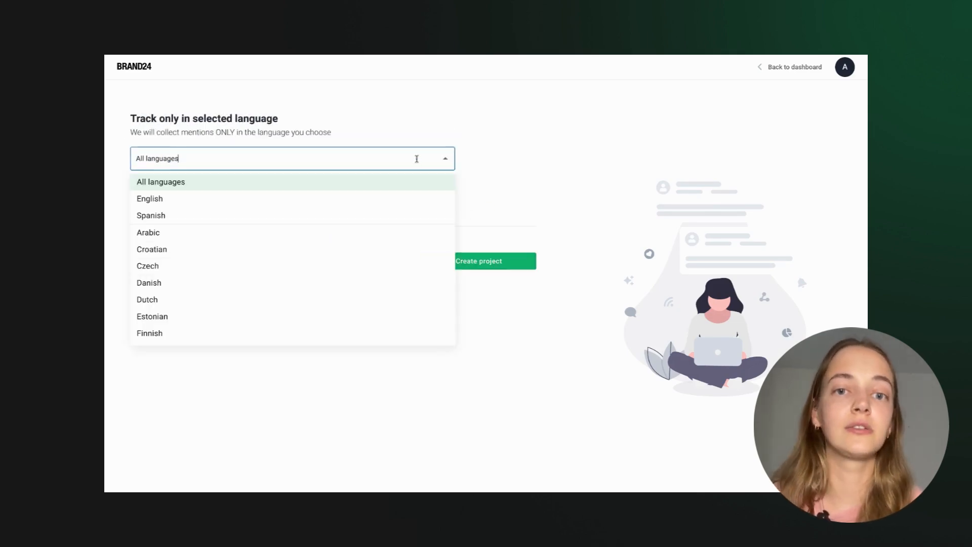
left_click(161, 181)
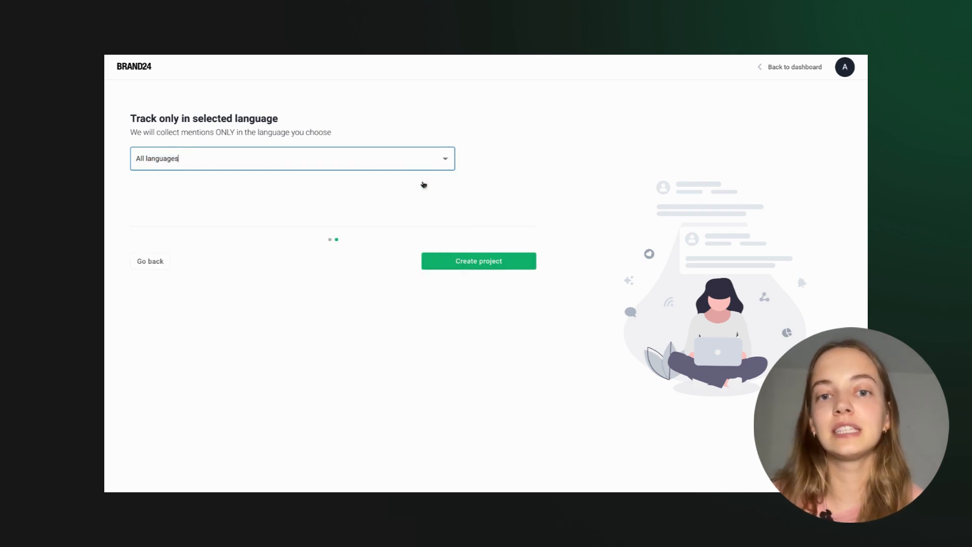
left_click(478, 260)
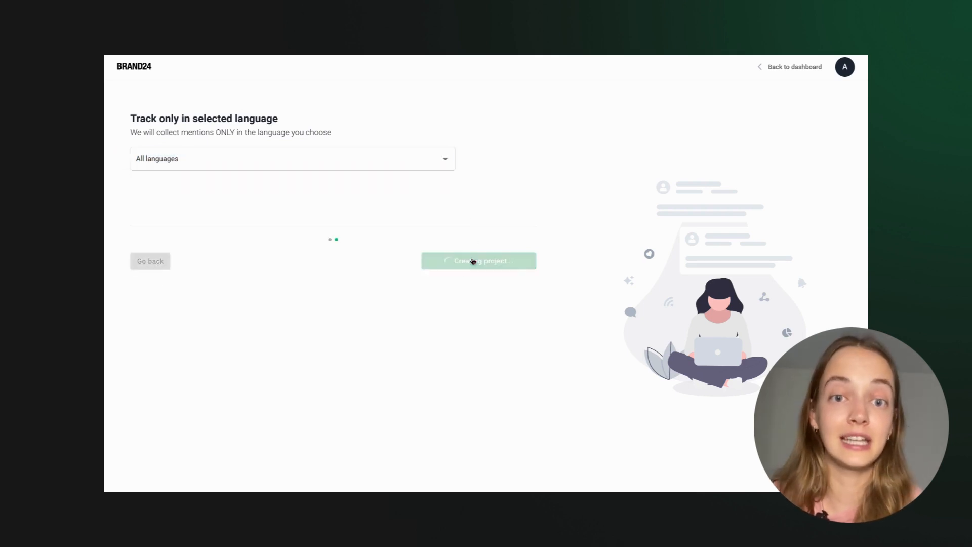
left_click(478, 260)
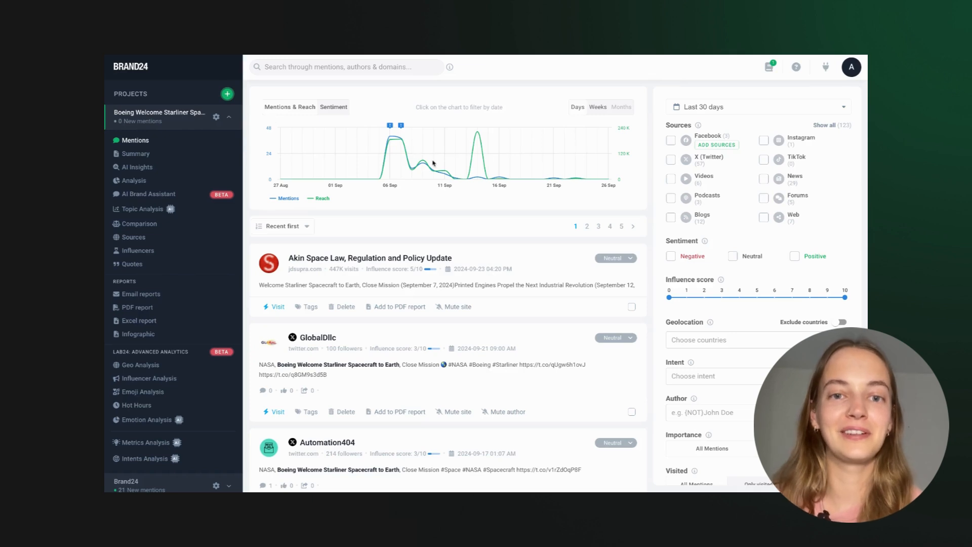
Filter the mentions feed to news sources from 14 September 2024
scroll("down", 3)
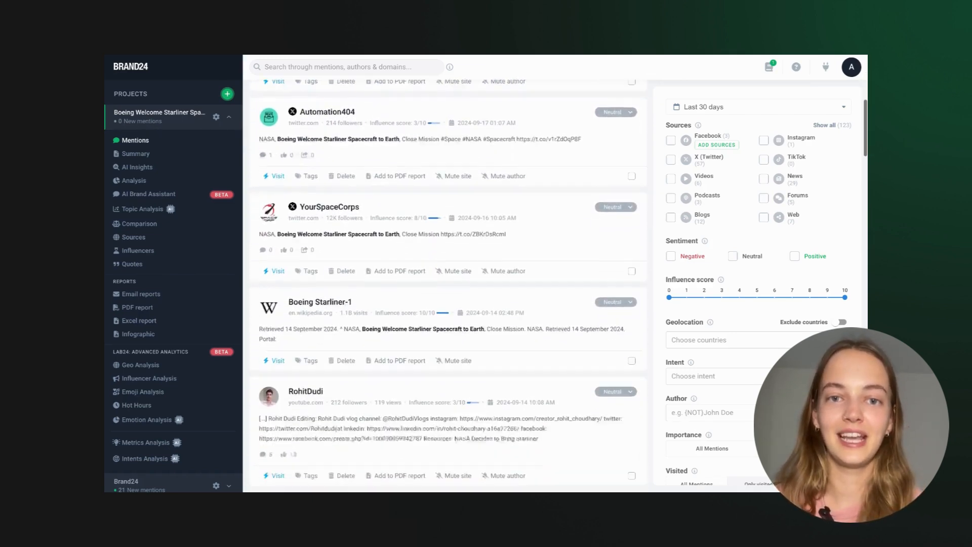
scroll("down", 3)
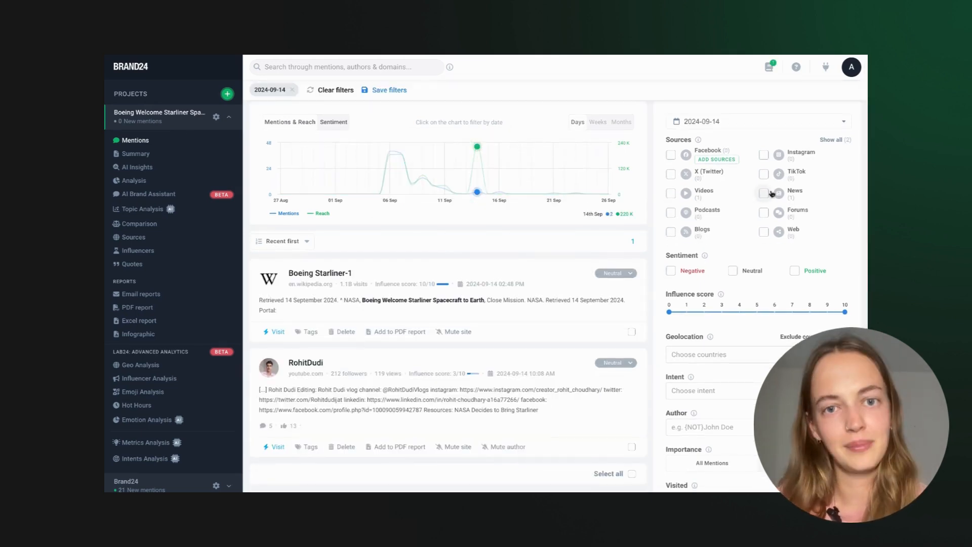
left_click(764, 193)
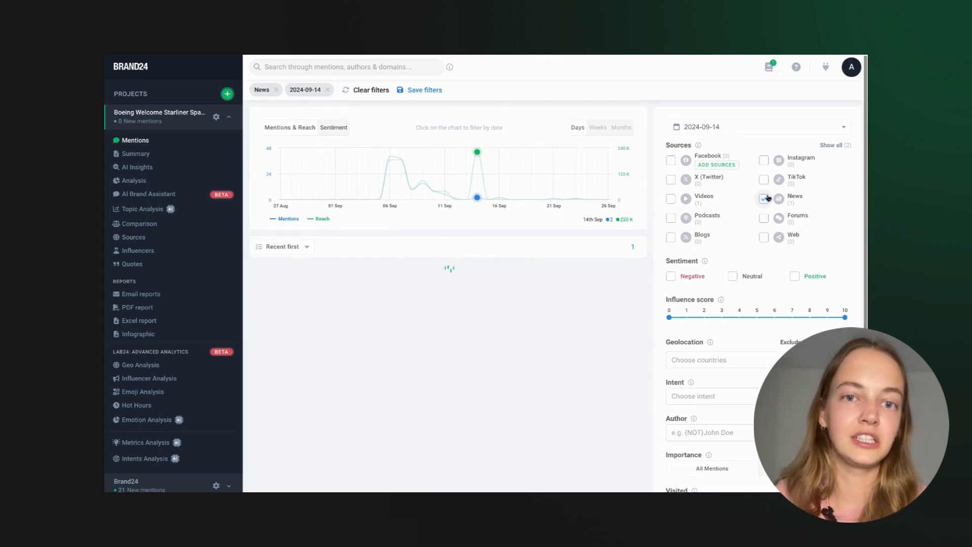
left_click(131, 180)
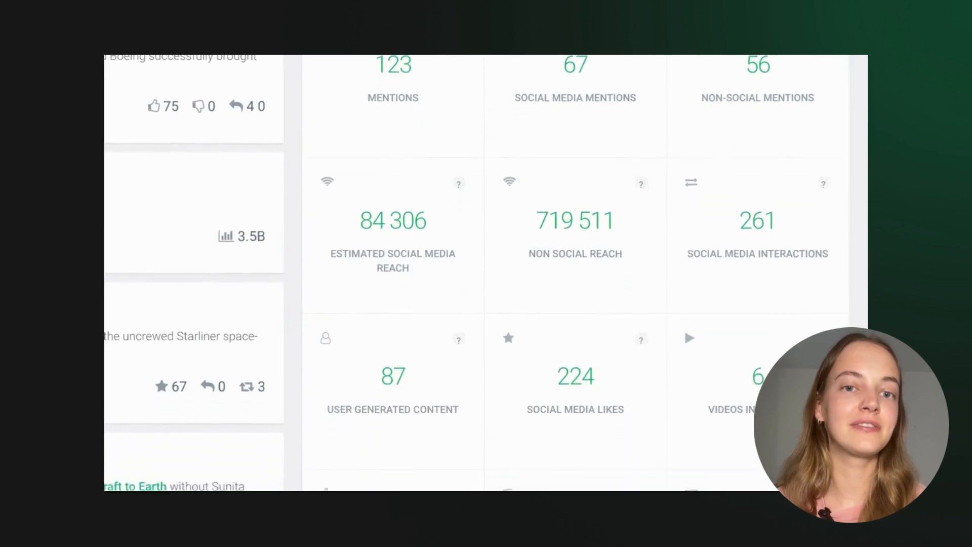
Scroll through the Summary metric tiles showing 123 mentions and 84 306 social reach
scroll("down", 3)
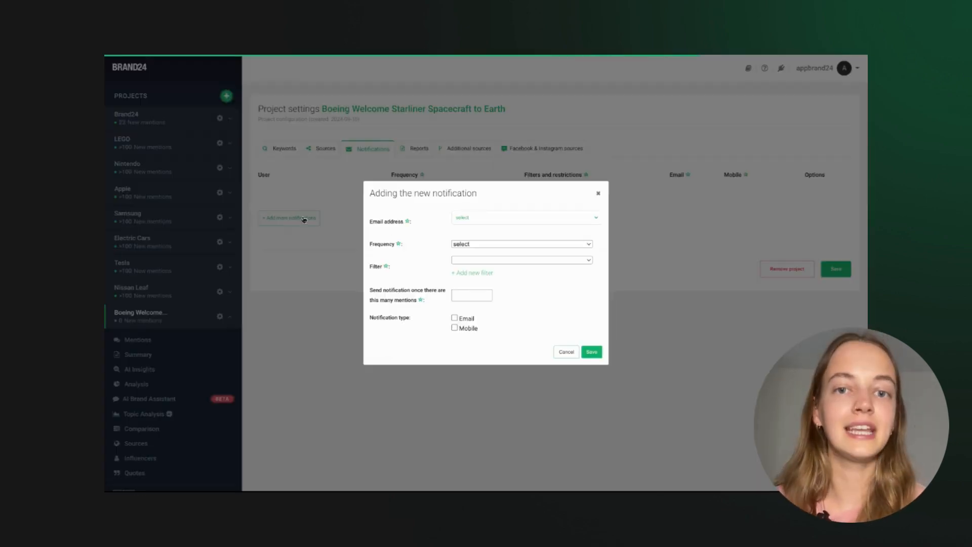
Save a real-time notification after 10 mentions, delivered by email and mobile
left_click(523, 217)
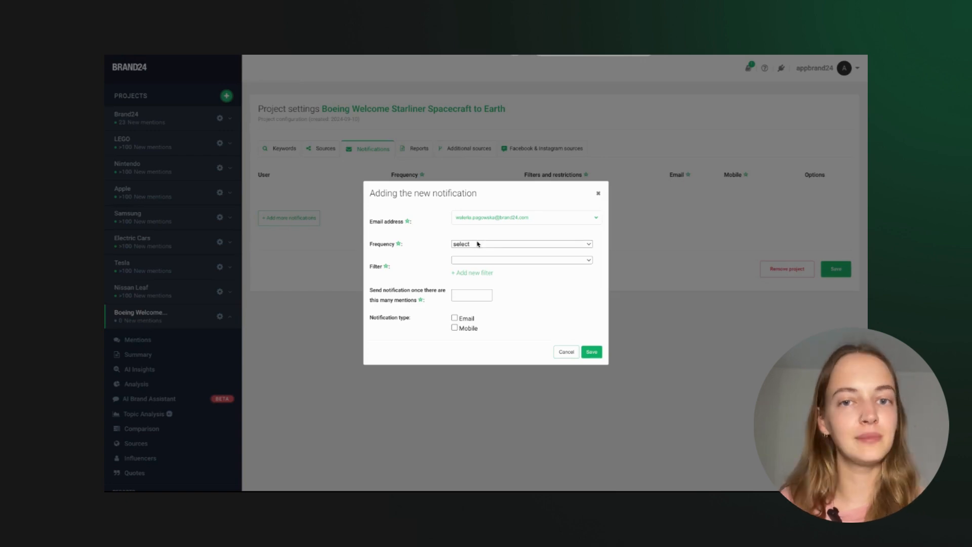
left_click(521, 244)
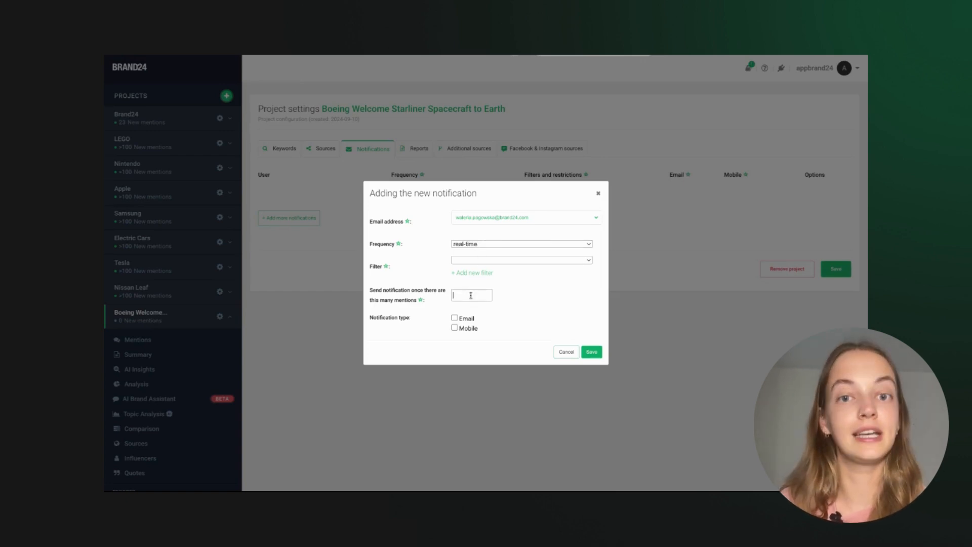
type("10")
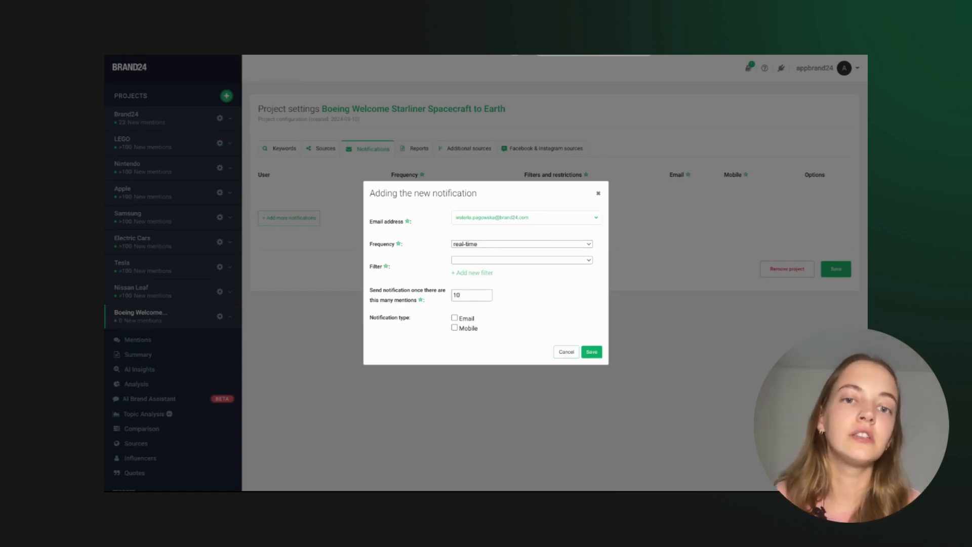
left_click(455, 318)
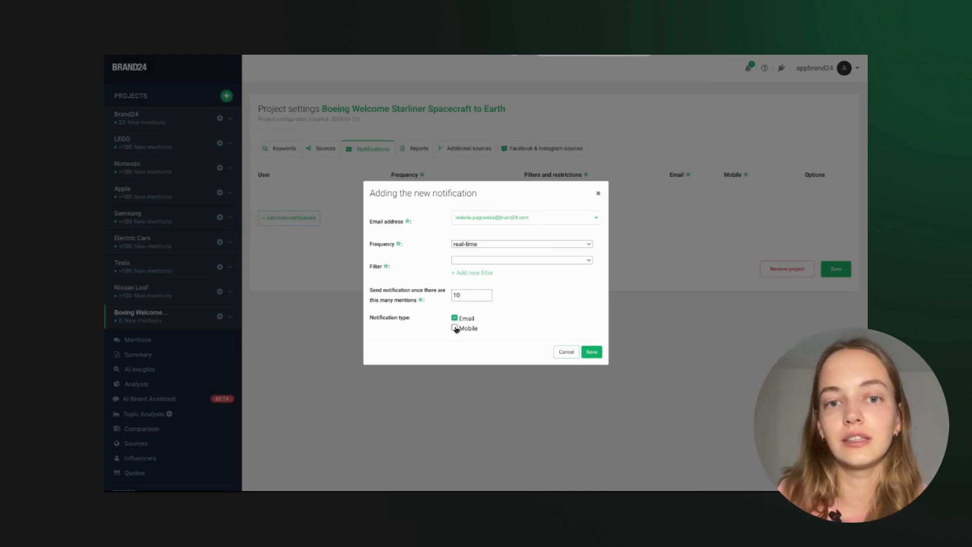
left_click(455, 329)
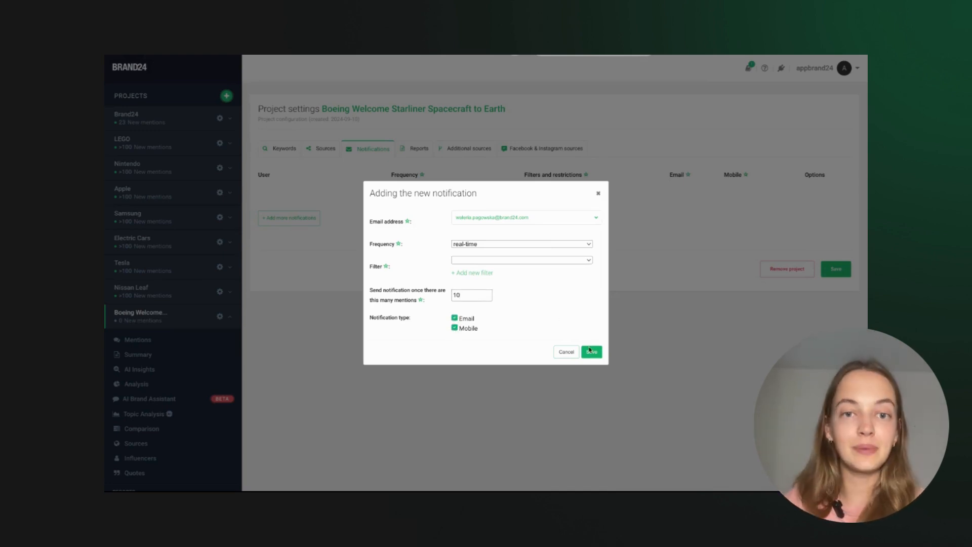
left_click(591, 352)
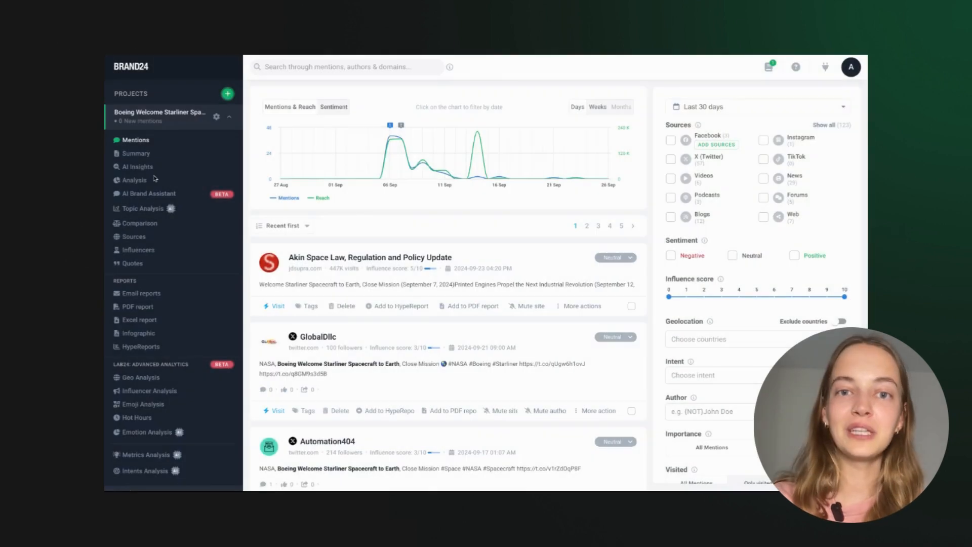
Review the AI Insights report, then show Topic Analysis with the two Starliner topics
left_click(137, 166)
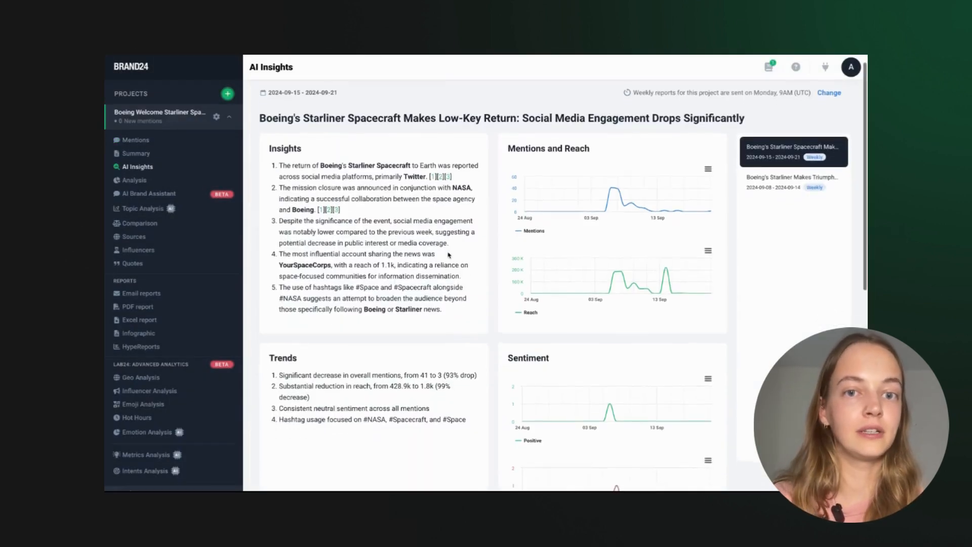
scroll("down", 3)
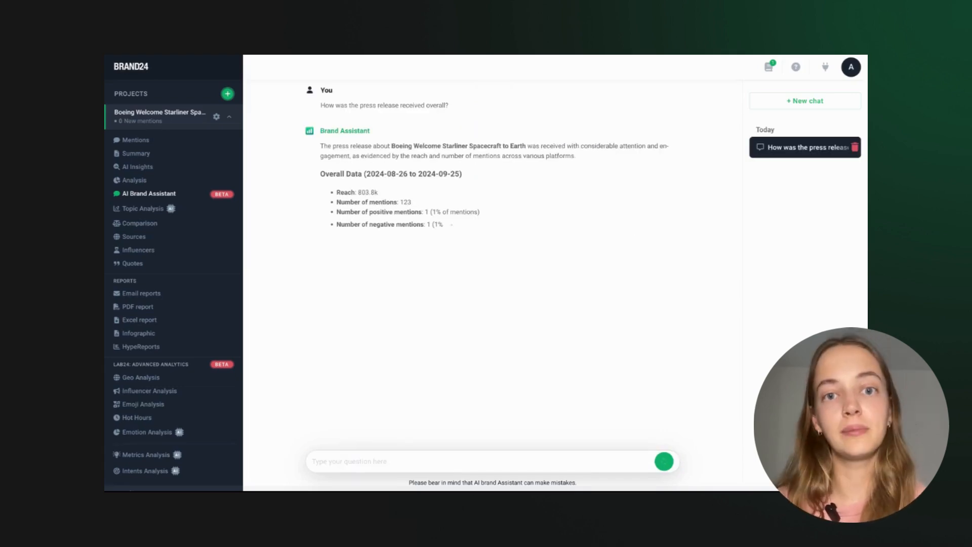
left_click(143, 209)
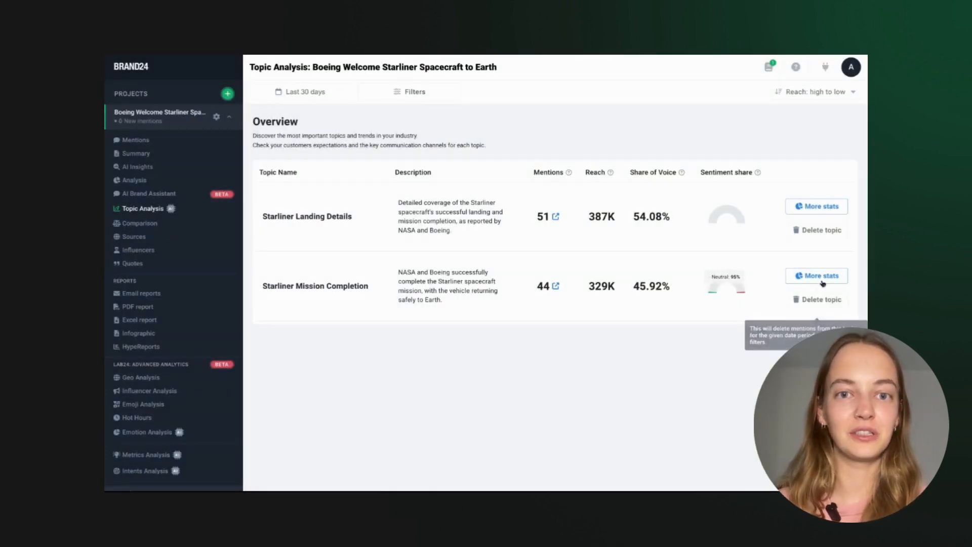
Show More stats for Starliner Mission Completion: top mentions, key phrases, occurrences chart
left_click(816, 275)
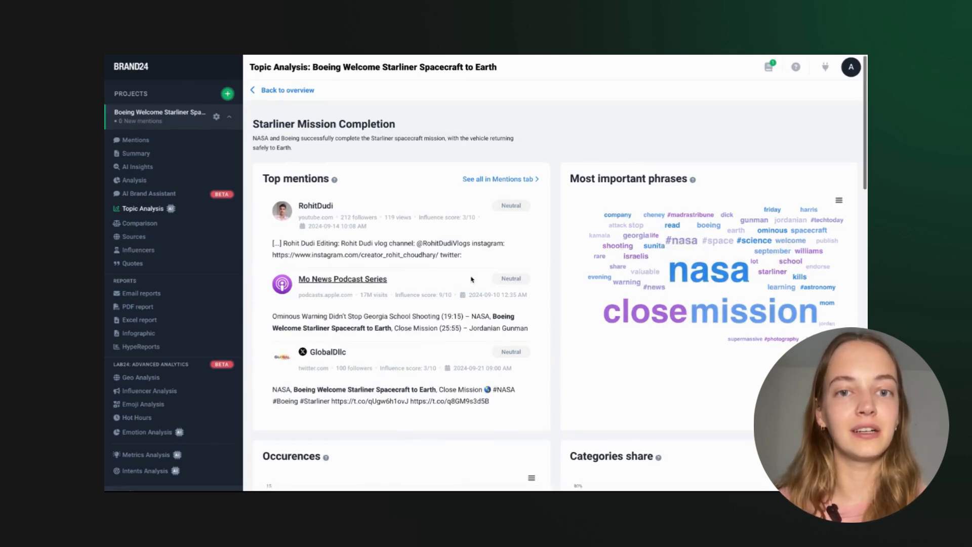
scroll("down", 3)
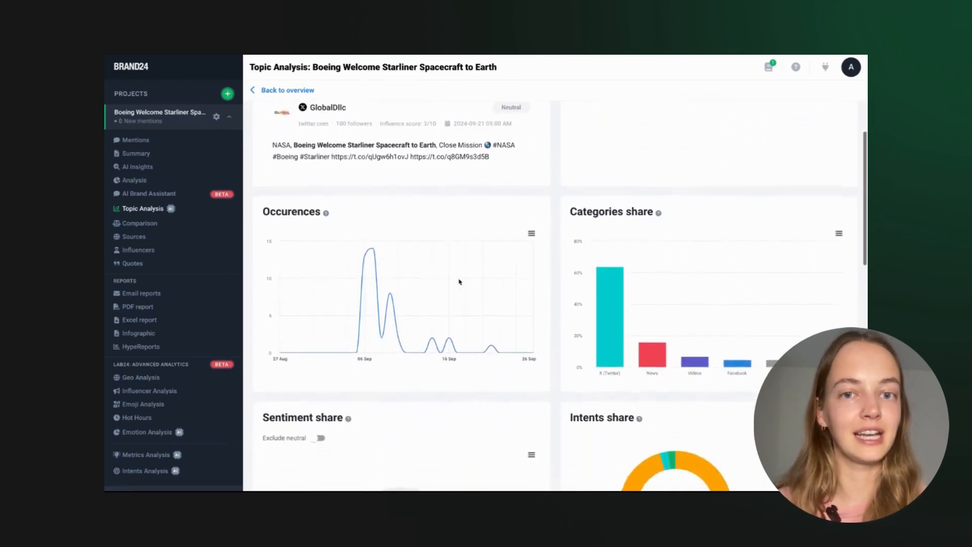